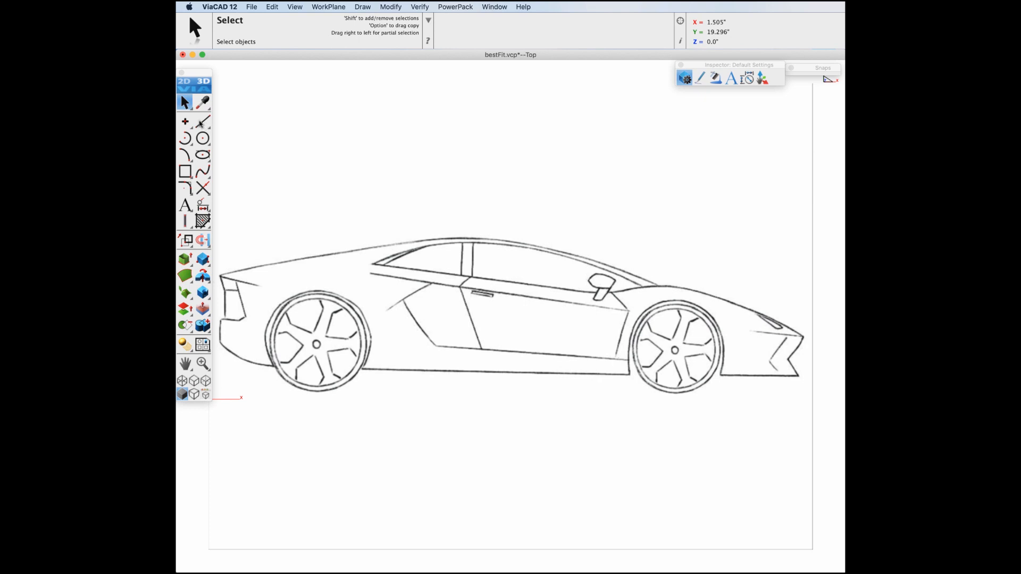
# Choose the Fit Line tool from the line palette, then reveal the circle tool palette
pyautogui.click(203, 121)
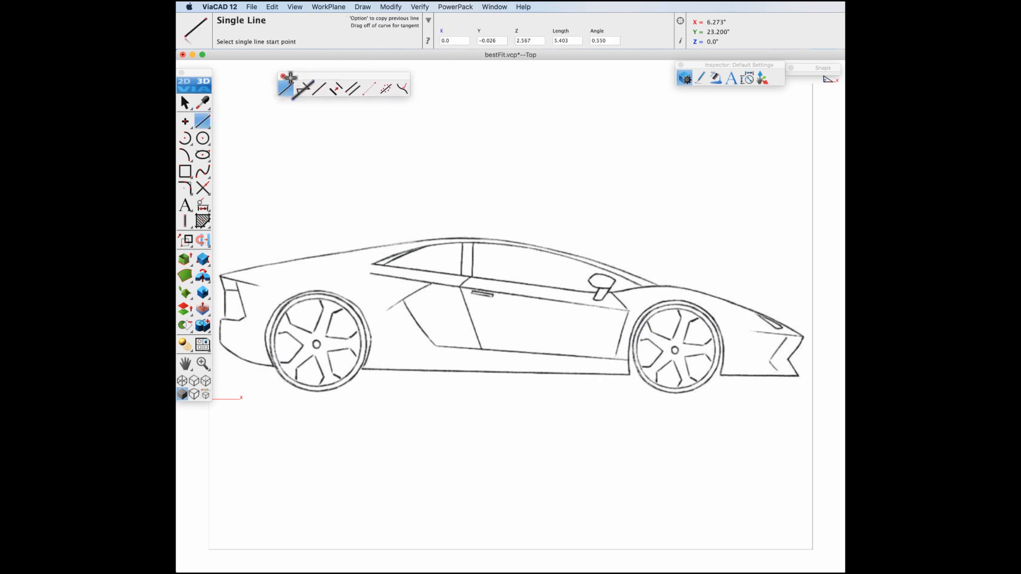
pyautogui.click(385, 89)
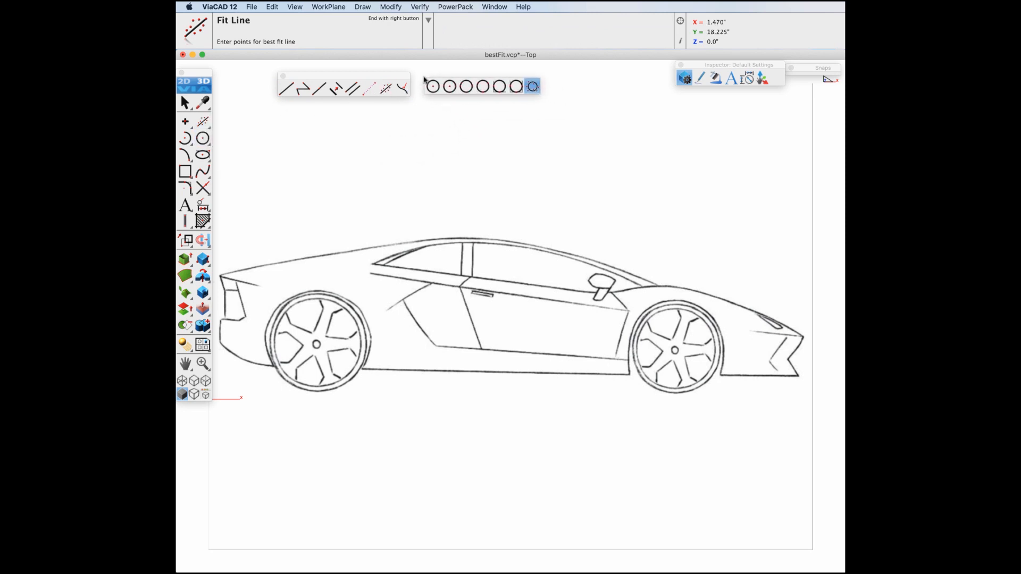
pyautogui.click(531, 92)
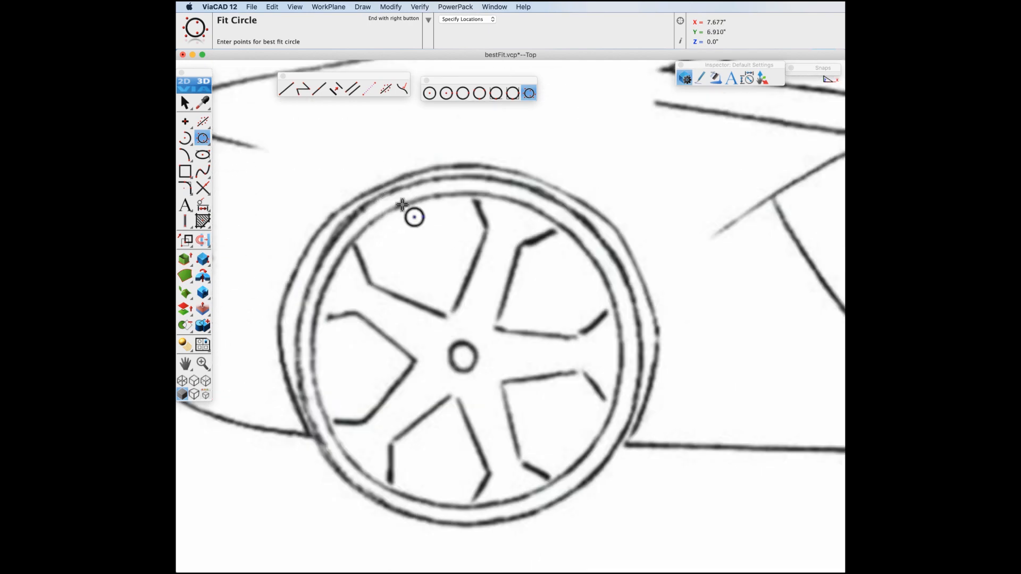
pyautogui.moveTo(509, 204)
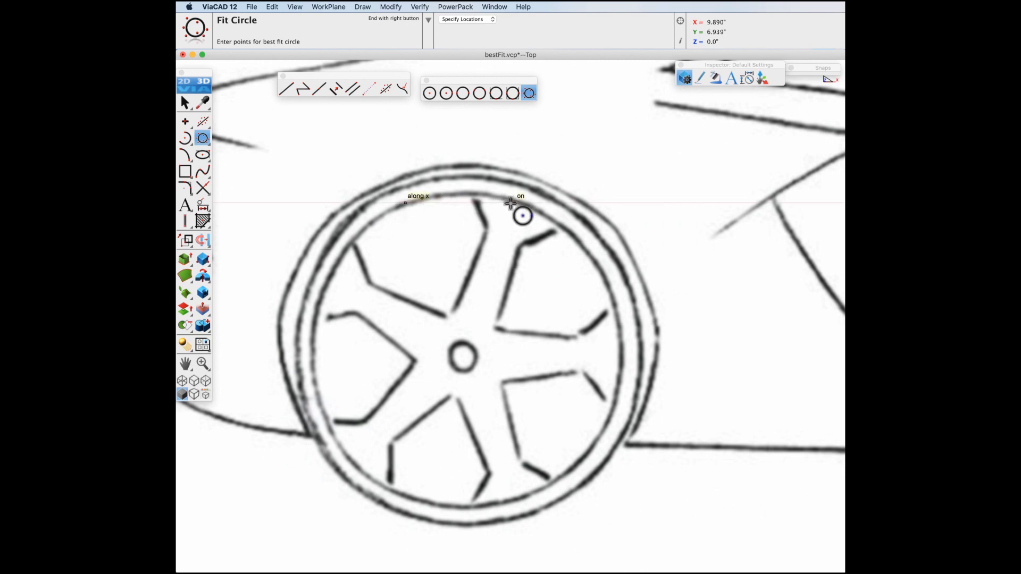
pyautogui.moveTo(804, 71)
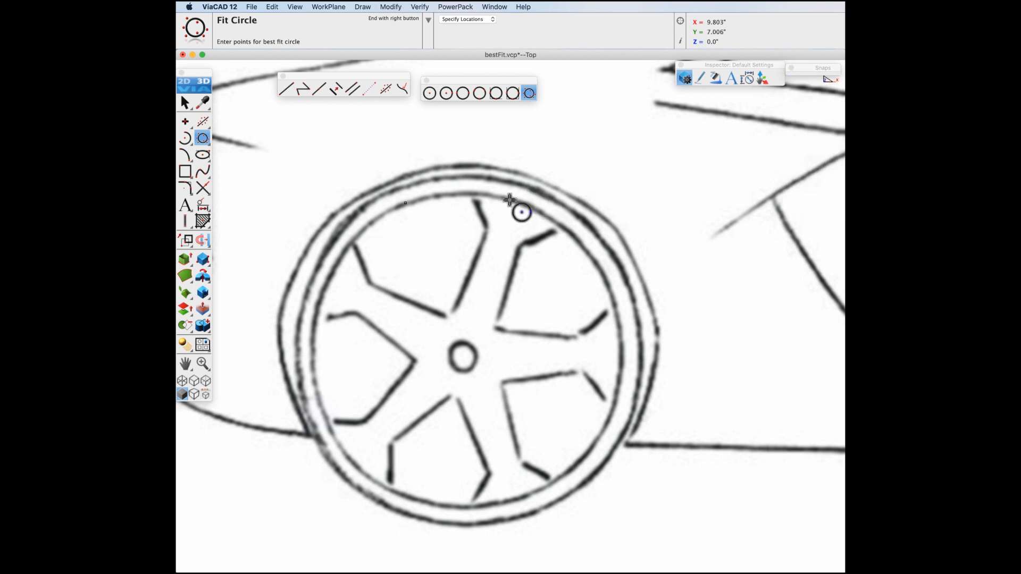
pyautogui.moveTo(624, 383)
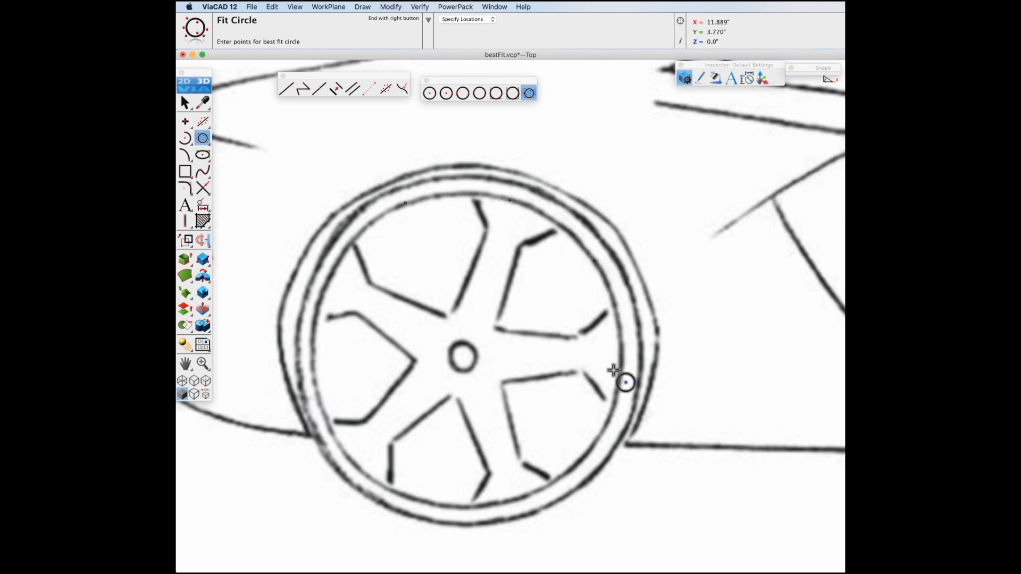
pyautogui.moveTo(589, 475)
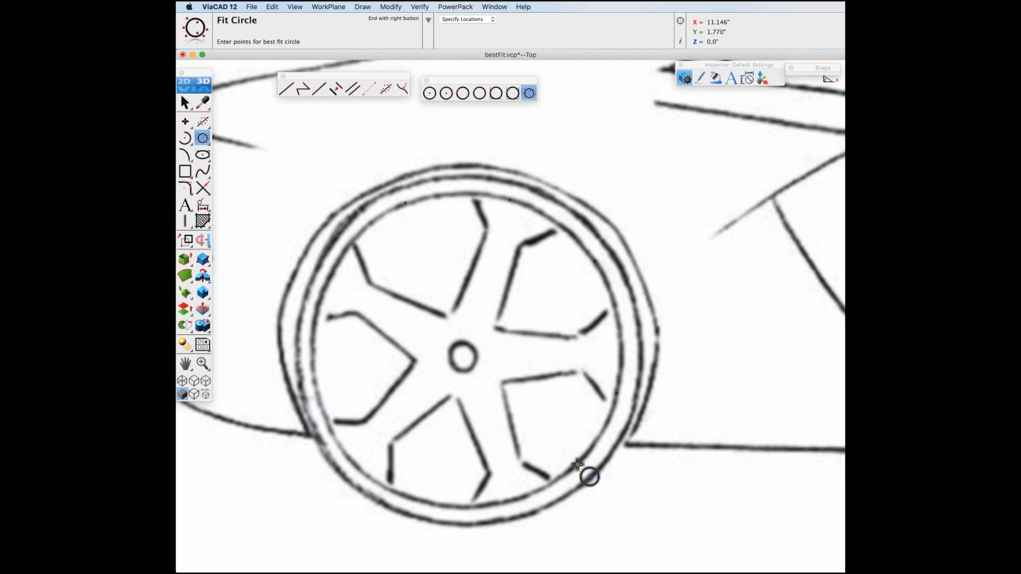
pyautogui.moveTo(475, 521)
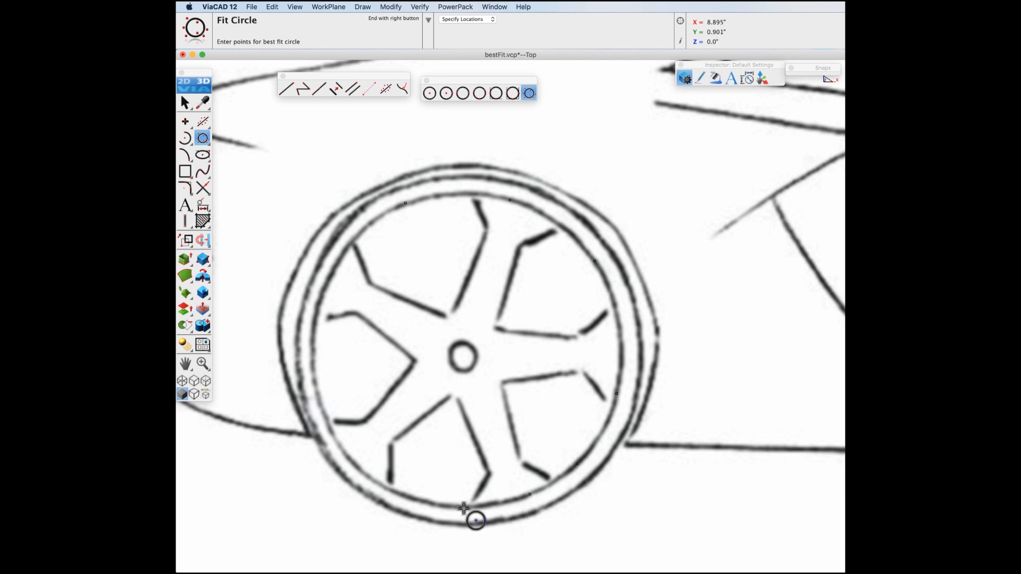
pyautogui.moveTo(348, 453)
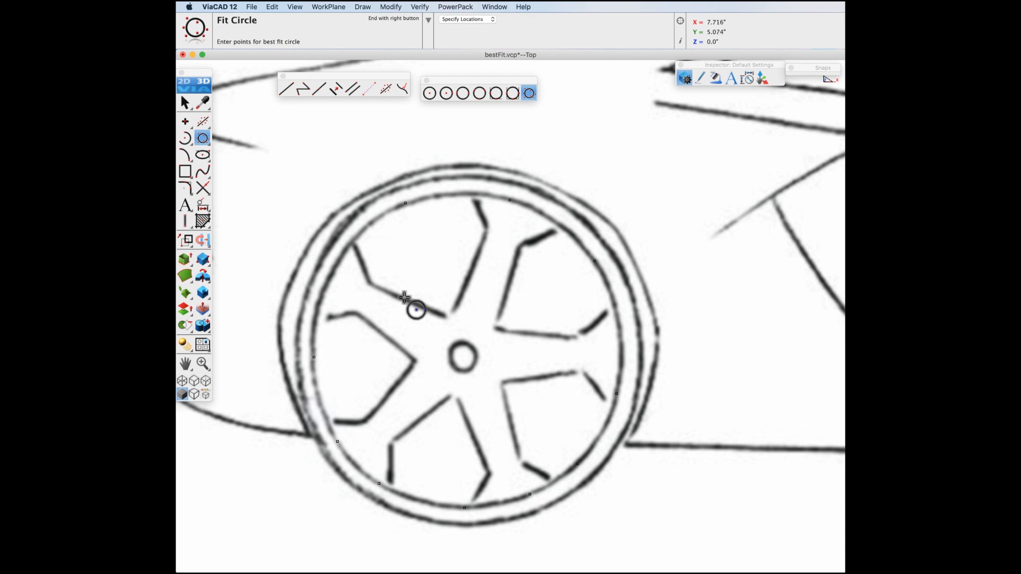
pyautogui.moveTo(460, 258)
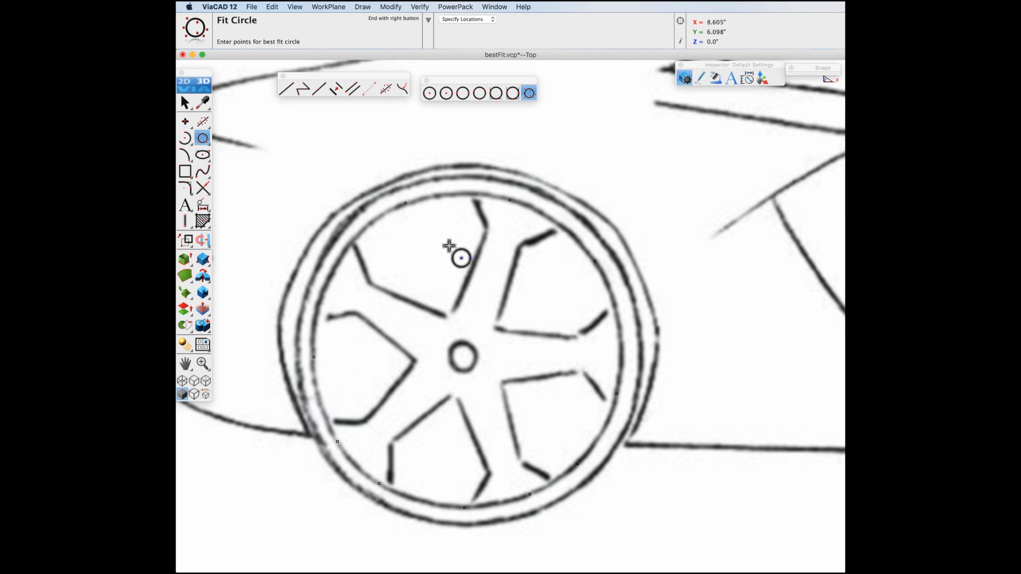
# Place a fit point on the rear wheel's rim for the best-fit circle
pyautogui.click(461, 258)
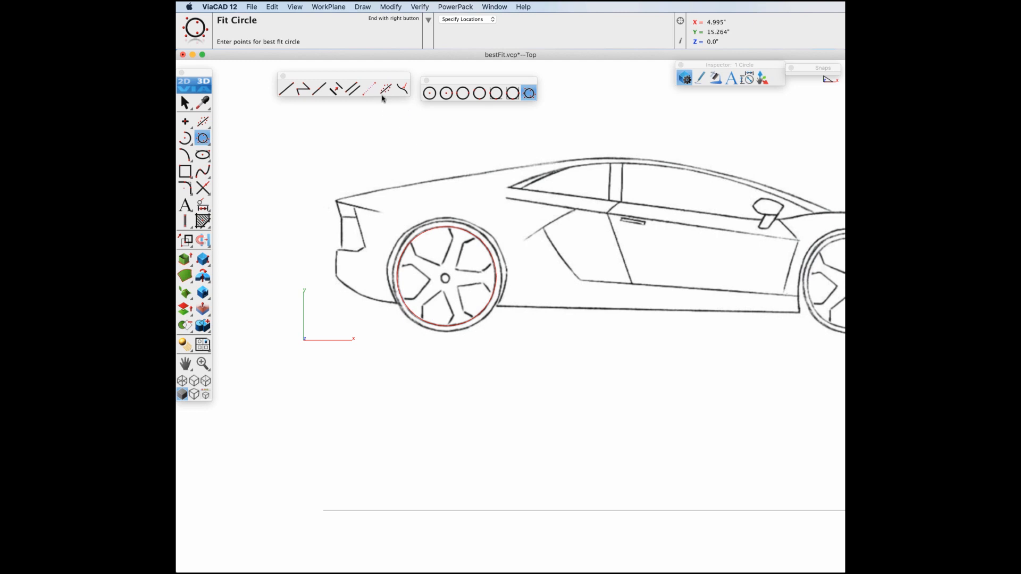
# Switch to the Fit Line tool for tracing the rocker panel
pyautogui.click(384, 89)
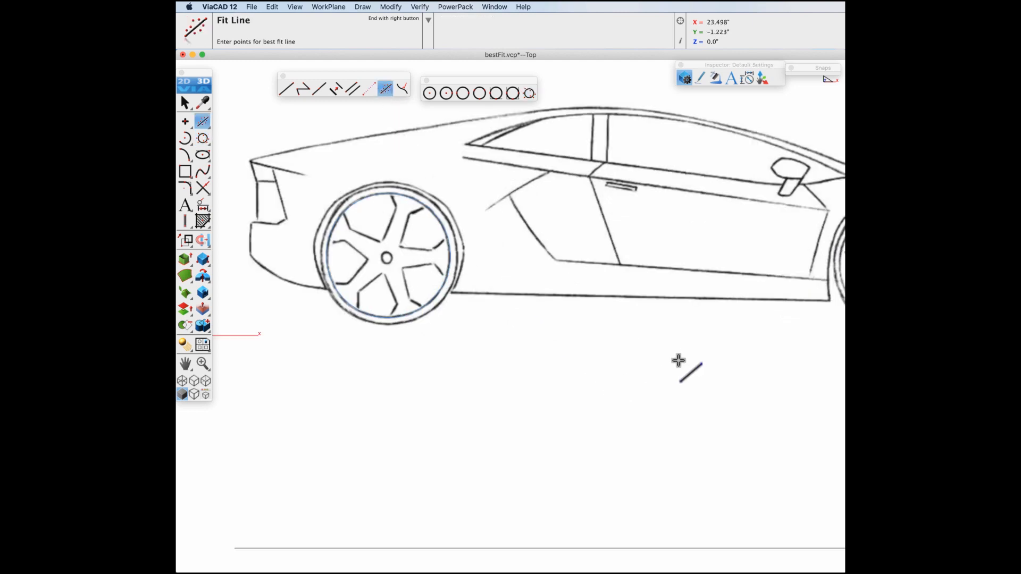
pyautogui.moveTo(453, 293)
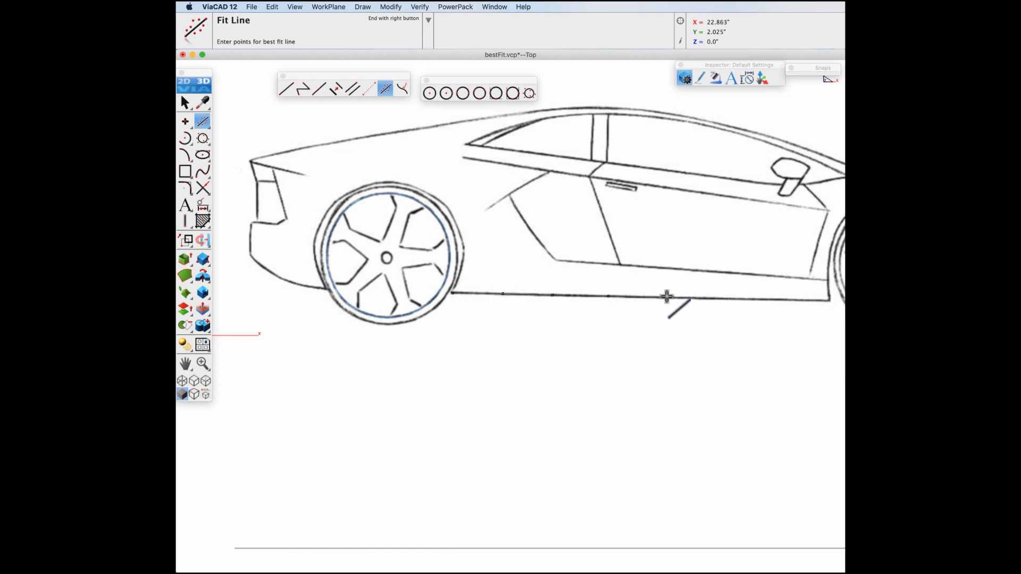
pyautogui.moveTo(775, 300)
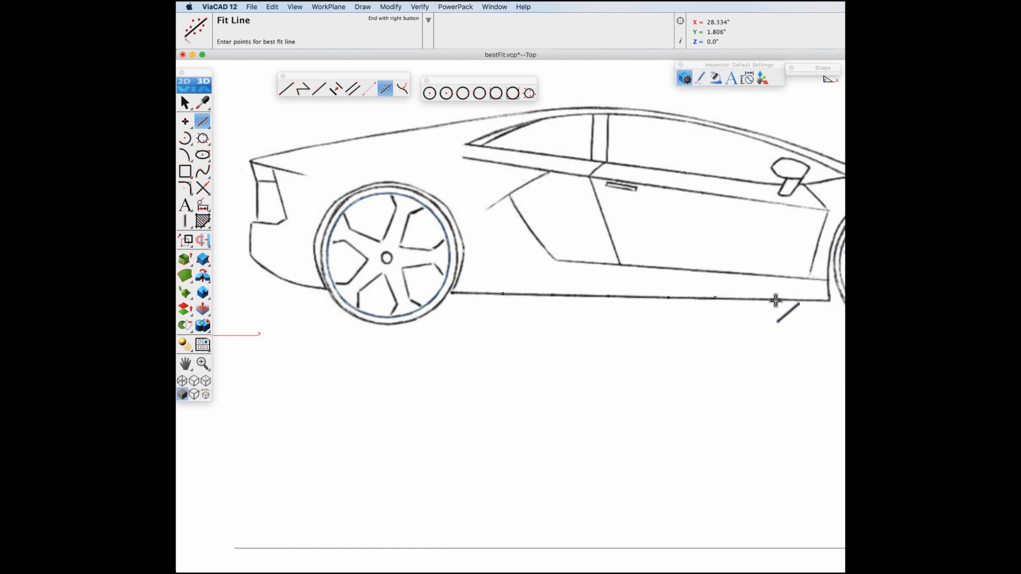
pyautogui.moveTo(684, 364)
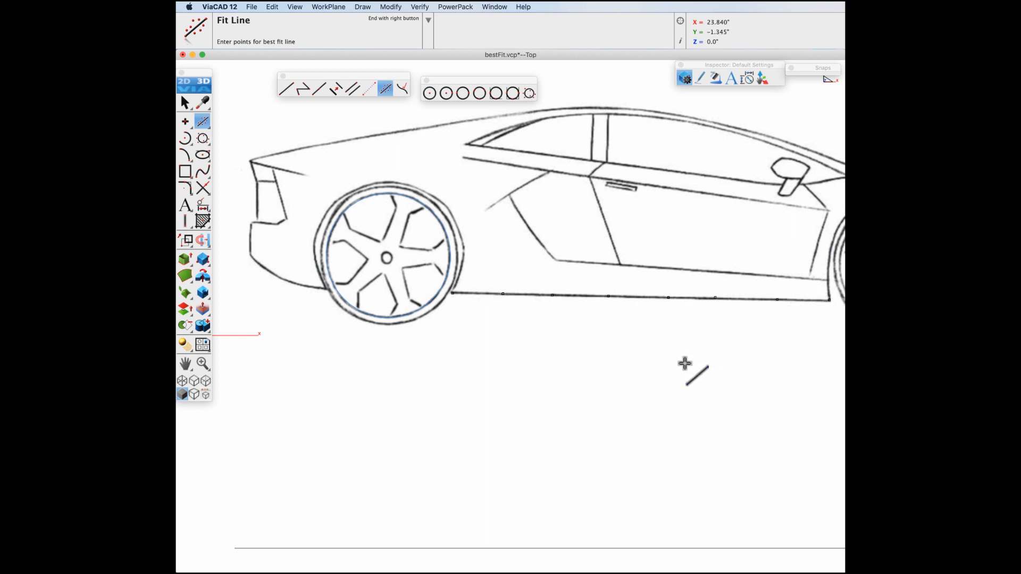
pyautogui.moveTo(684, 348)
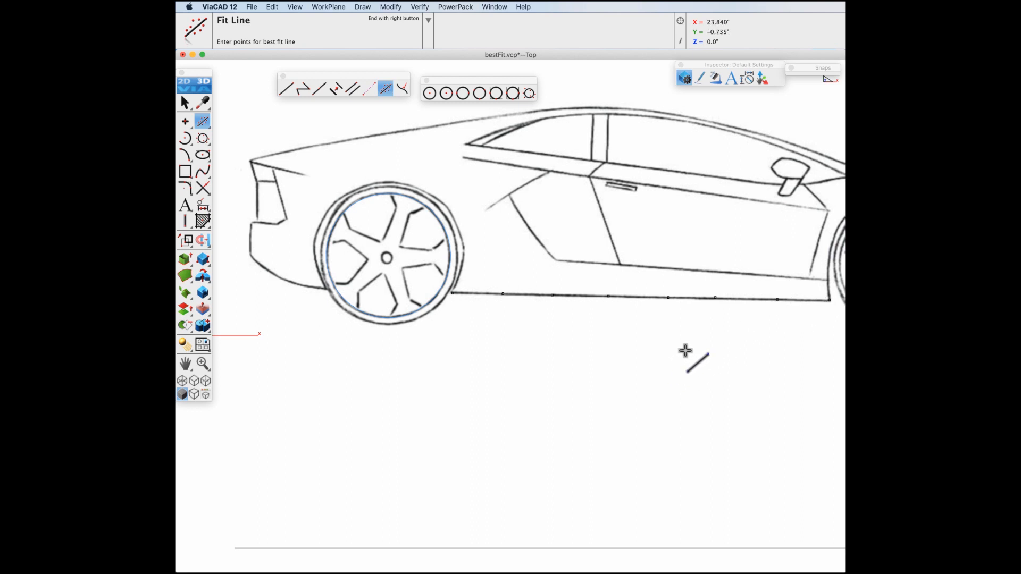